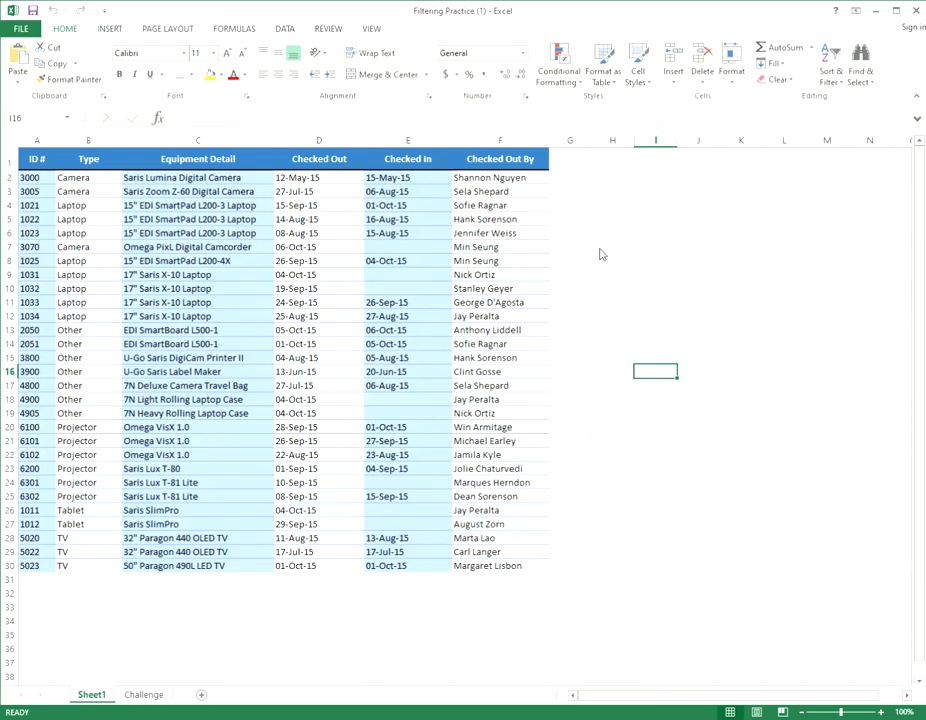
pyautogui.moveTo(194, 660)
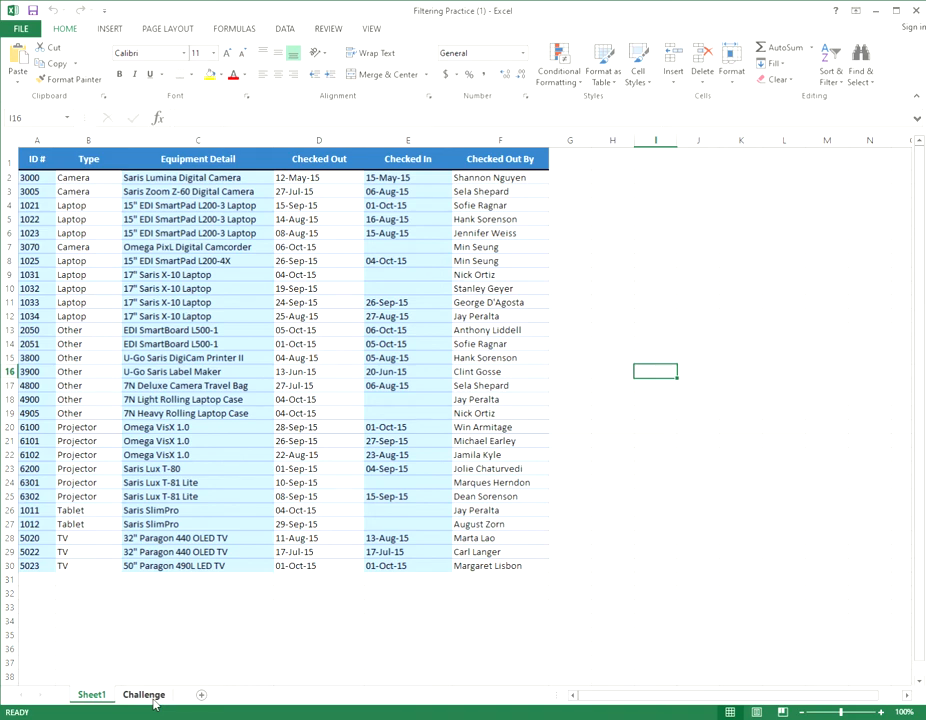
# Step: Switch to the Challenge sheet containing the customer loan table
pyautogui.click(148, 694)
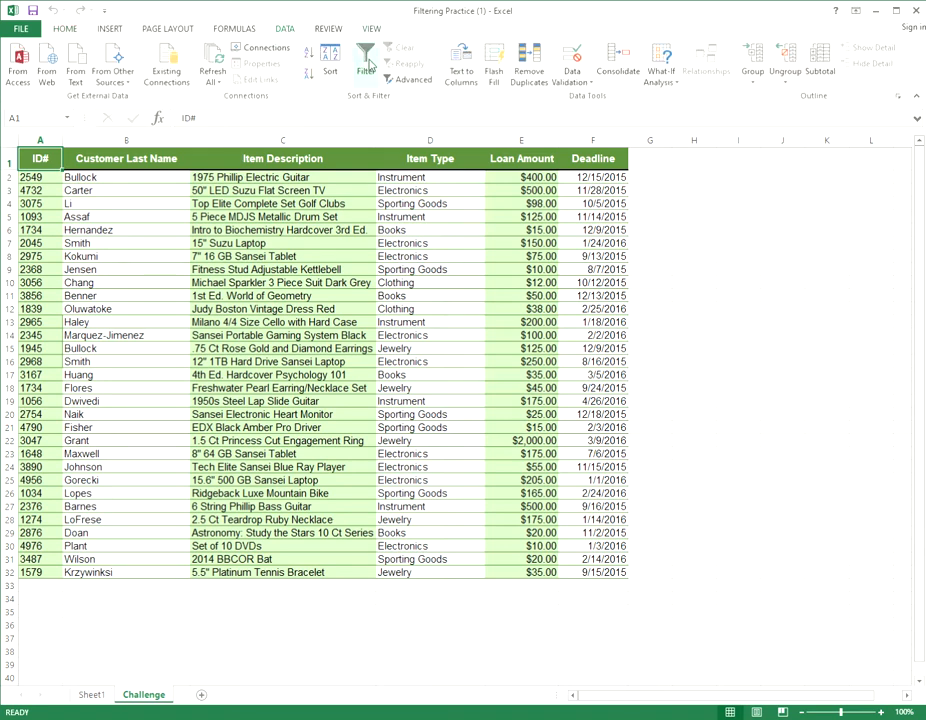
# Step: Turn on Filter so dropdown buttons appear on every column heading of the loan table
pyautogui.click(364, 68)
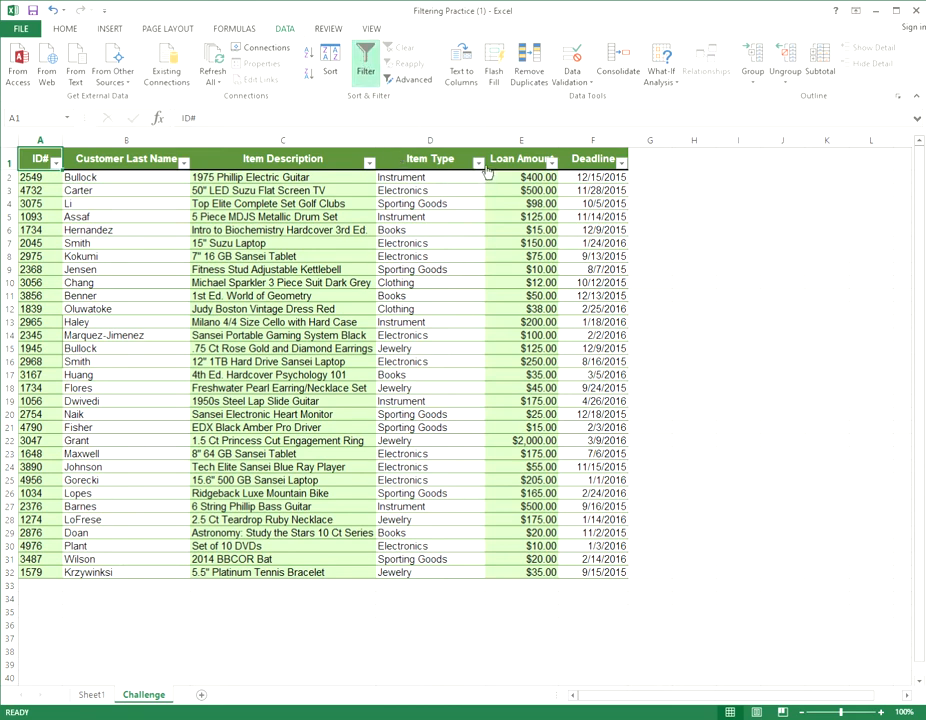
pyautogui.moveTo(480, 164)
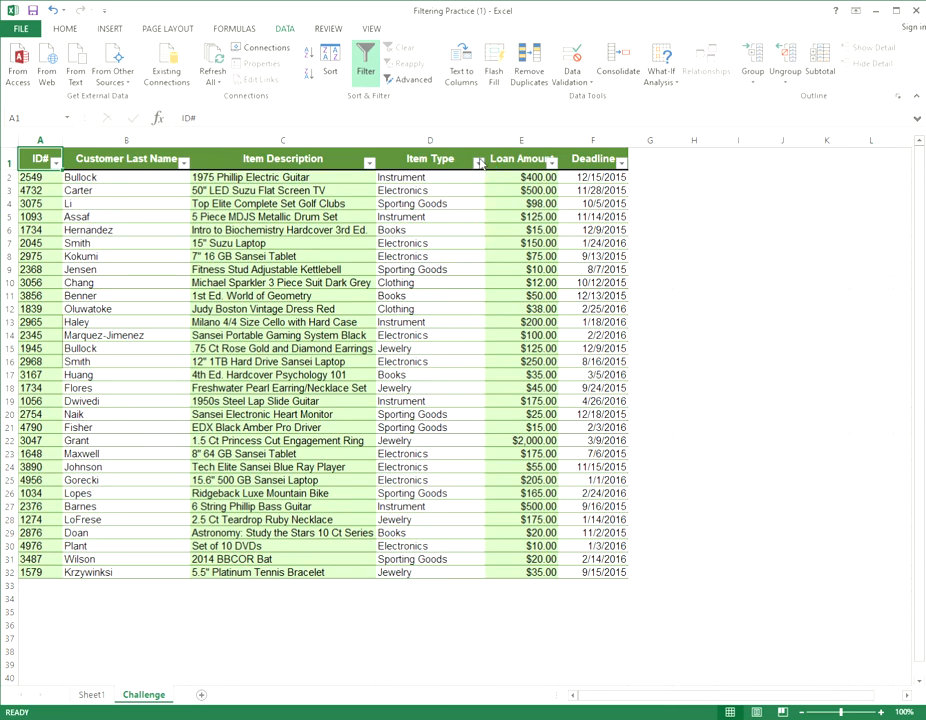
pyautogui.moveTo(340, 304)
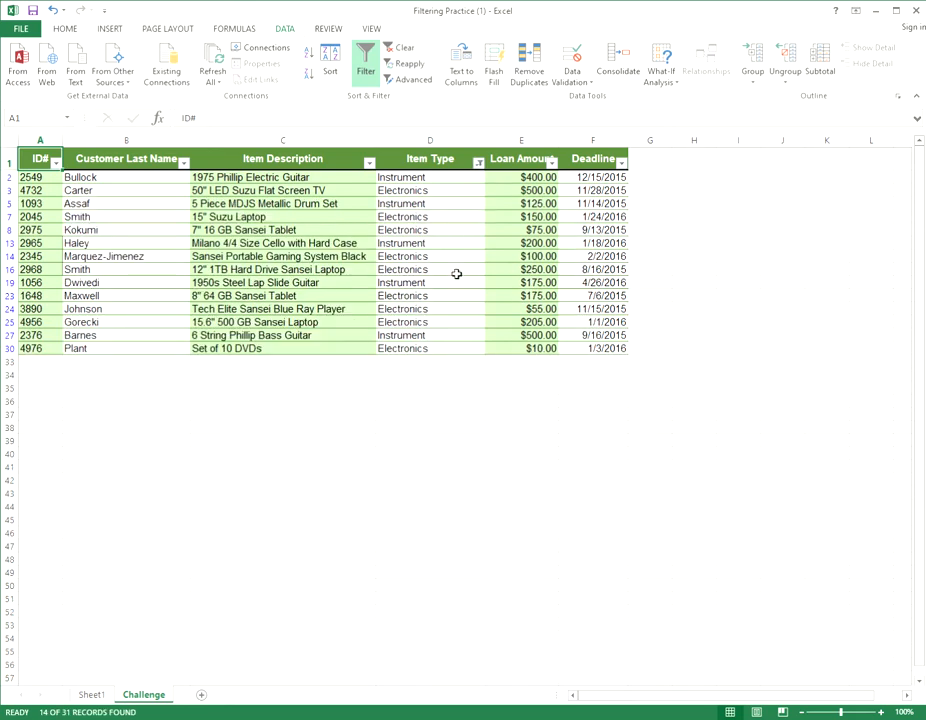
pyautogui.moveTo(452, 244)
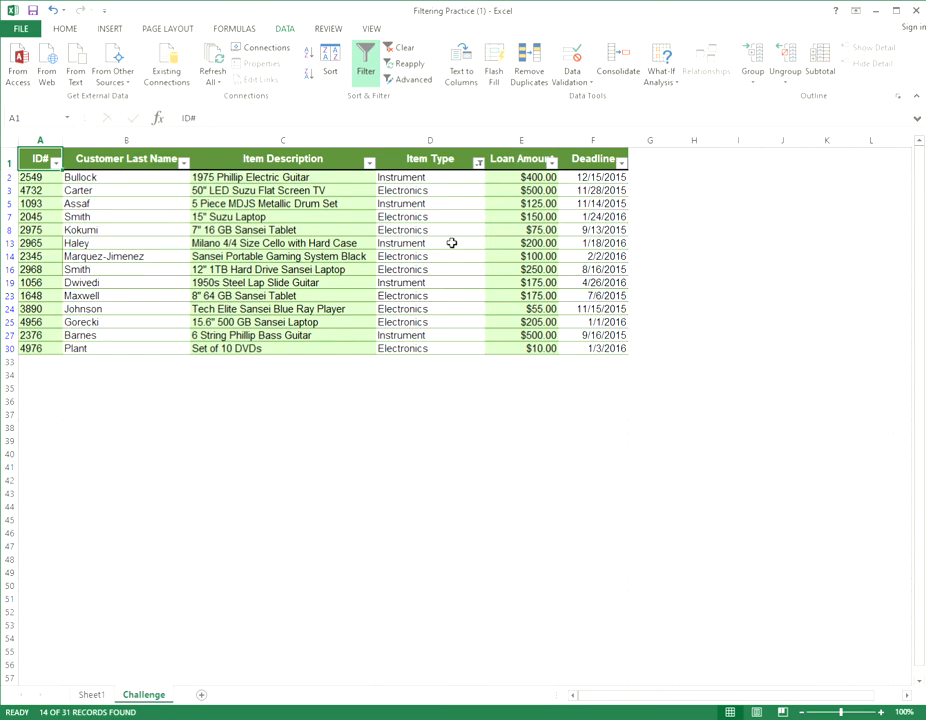
pyautogui.moveTo(448, 308)
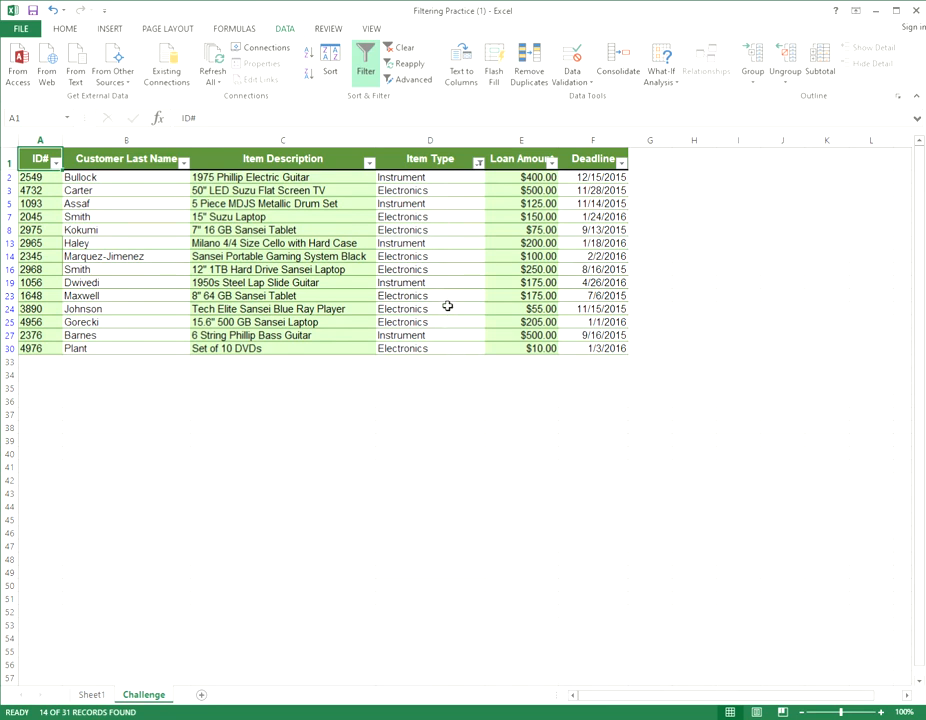
pyautogui.moveTo(356, 174)
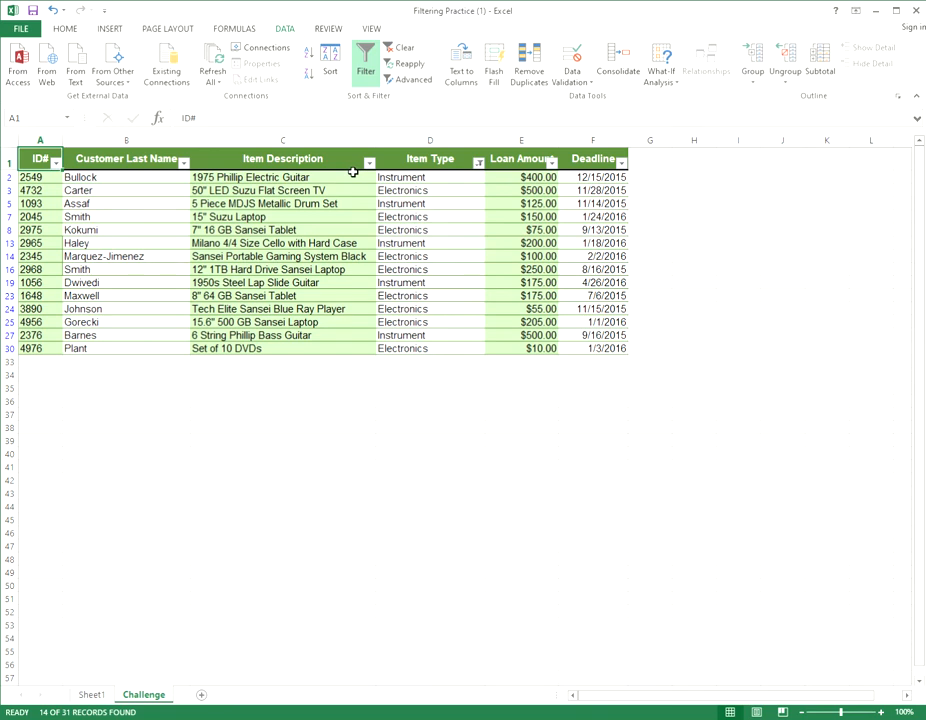
pyautogui.moveTo(344, 160)
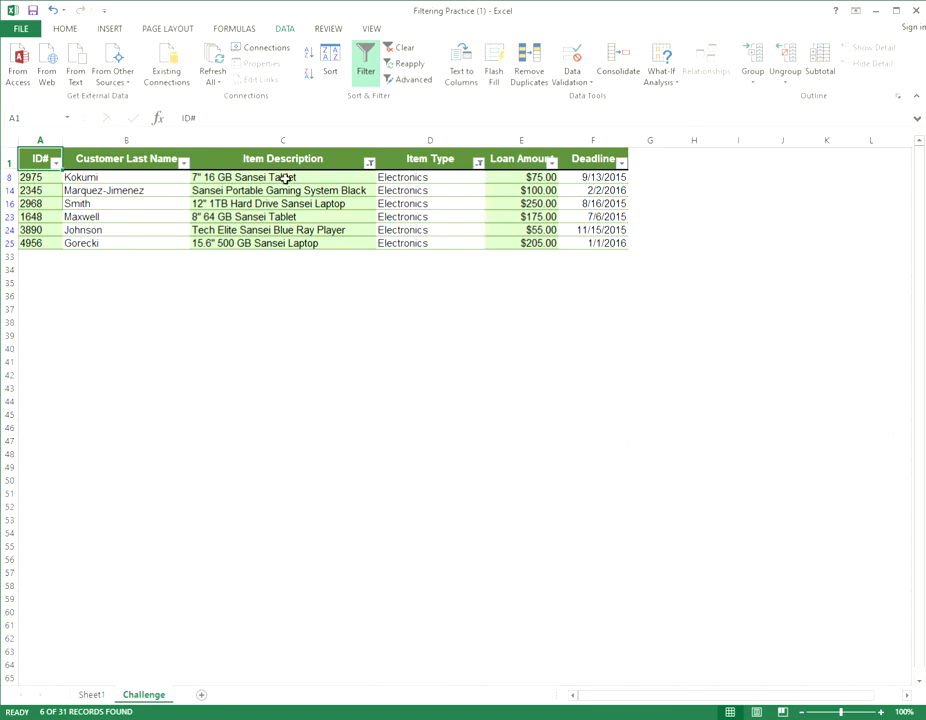
pyautogui.moveTo(322, 228)
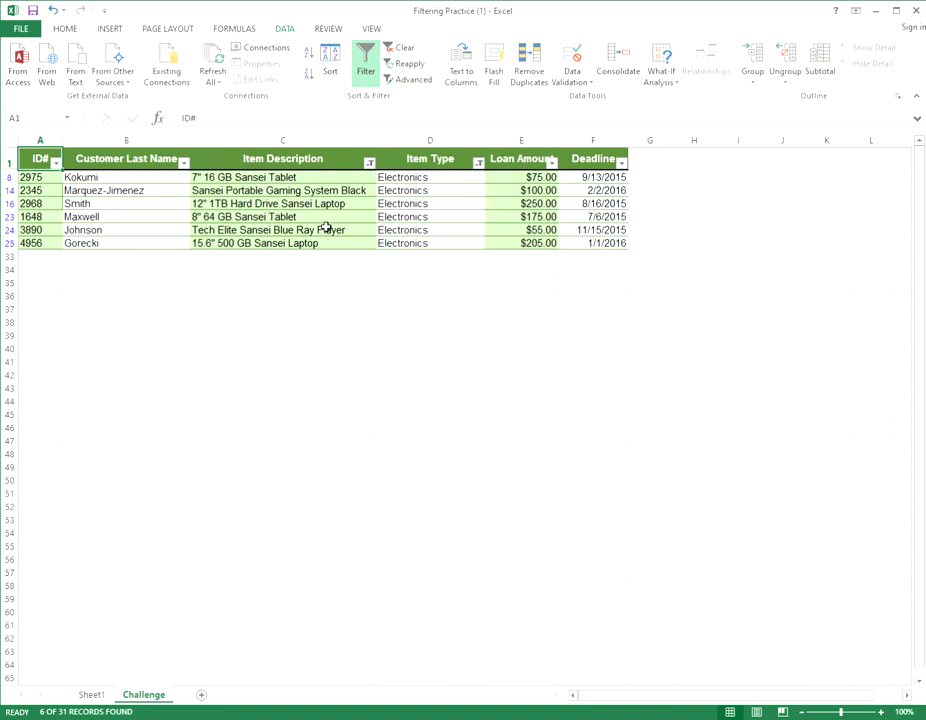
pyautogui.moveTo(400, 260)
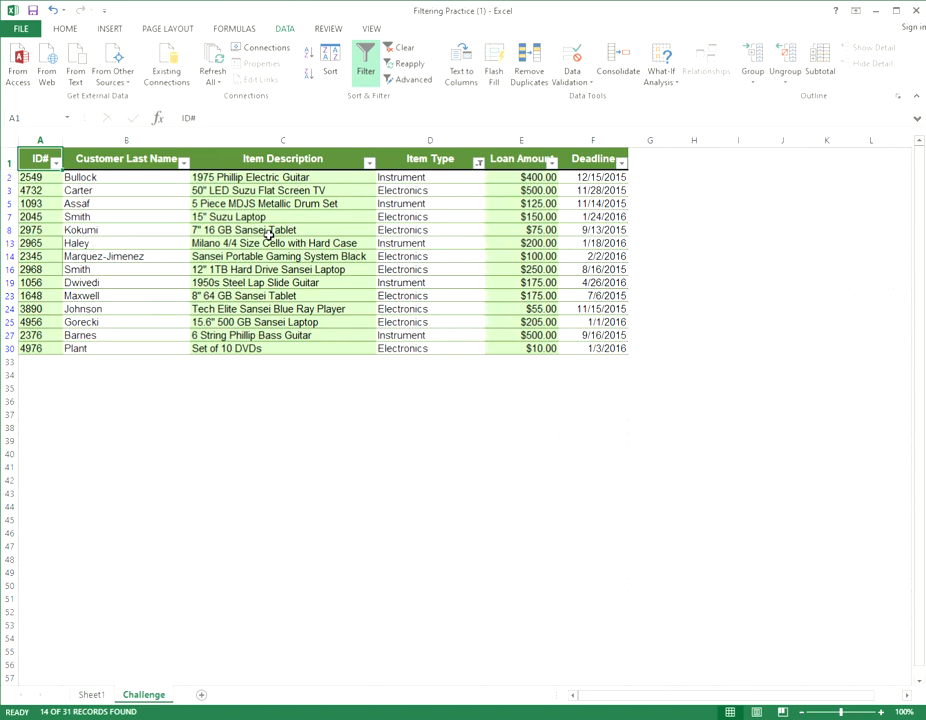
pyautogui.moveTo(296, 296)
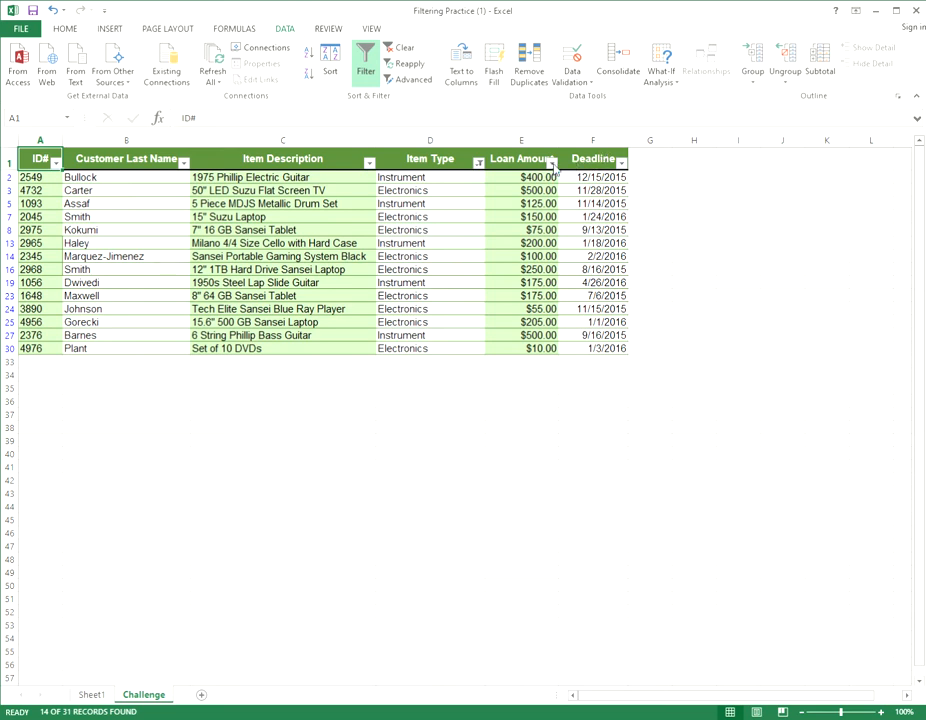
pyautogui.moveTo(562, 266)
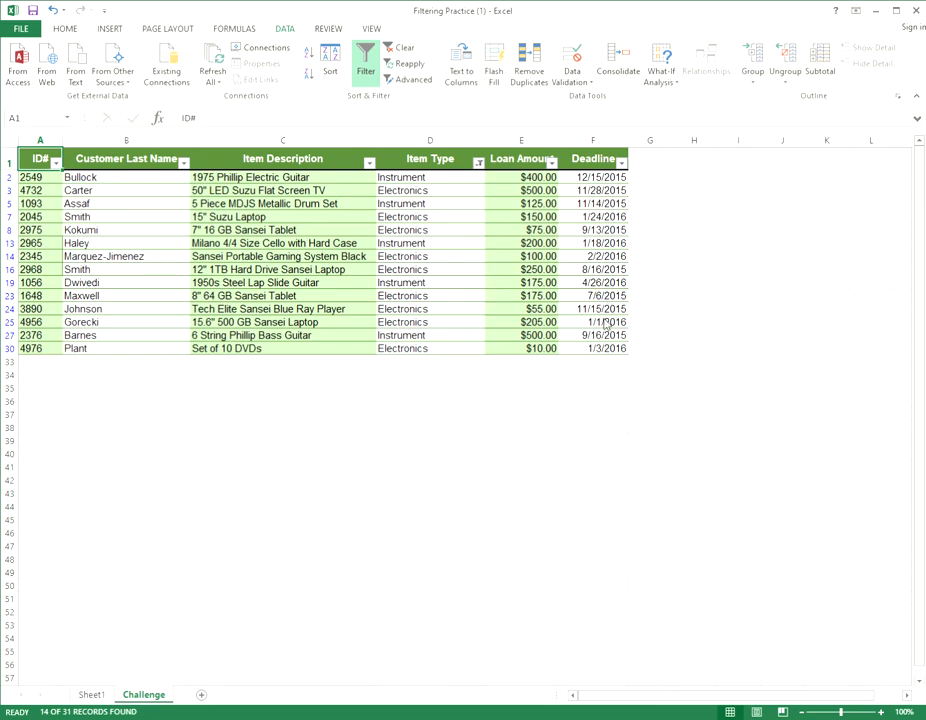
pyautogui.moveTo(640, 330)
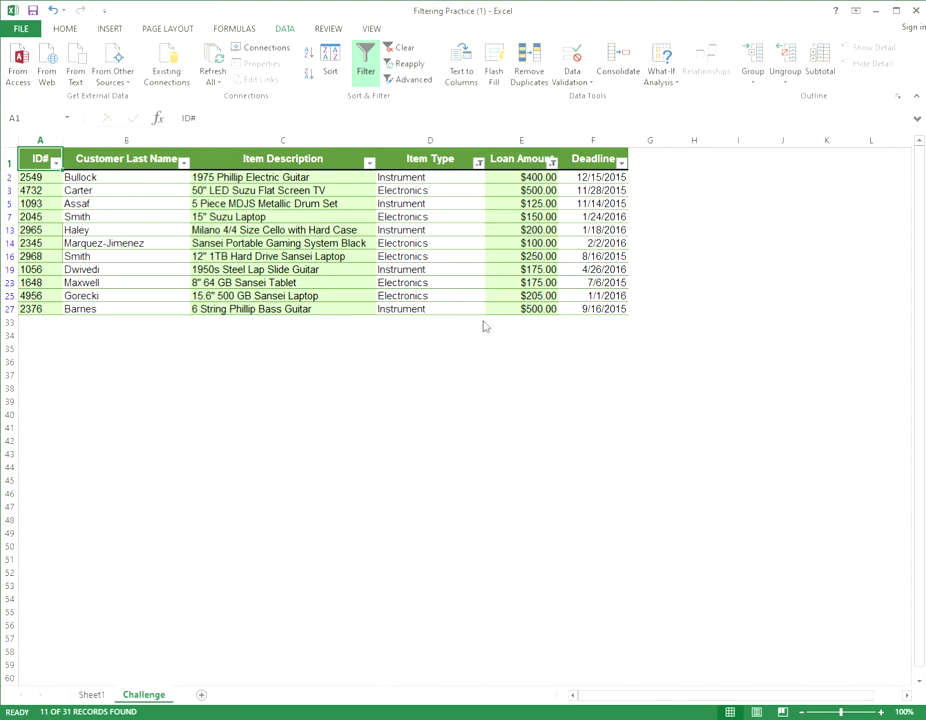
pyautogui.moveTo(548, 442)
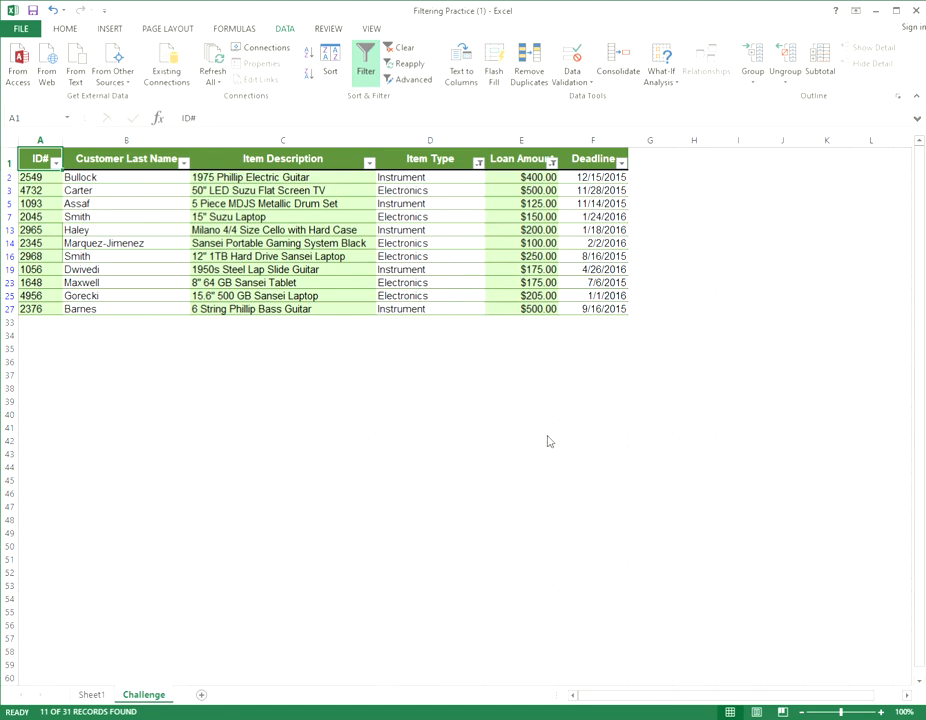